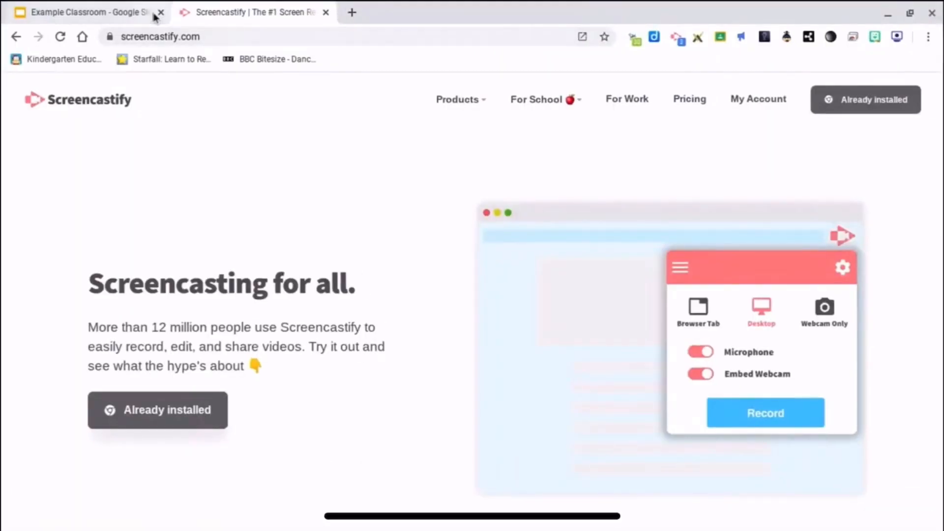
# - Make an audio recording with Screencastify, then return to the Example Classroom slides
pyautogui.click(89, 12)
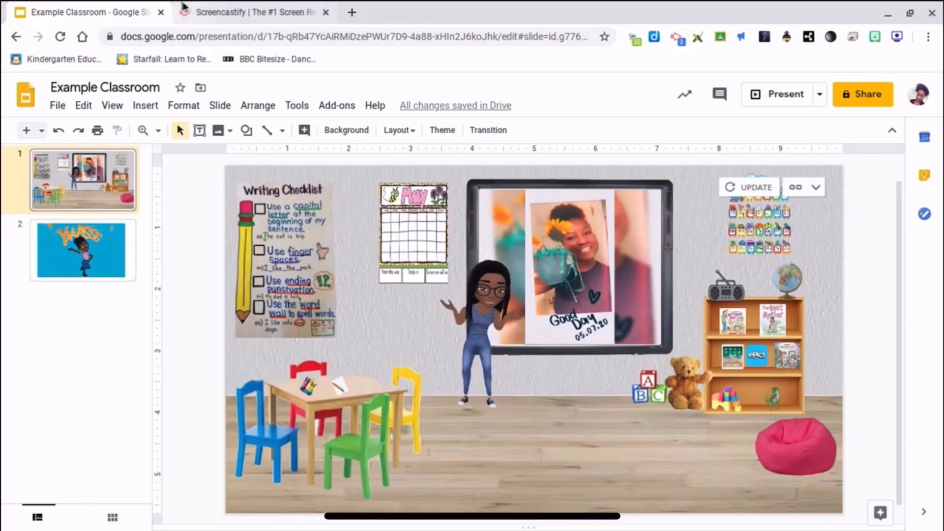
pyautogui.click(252, 13)
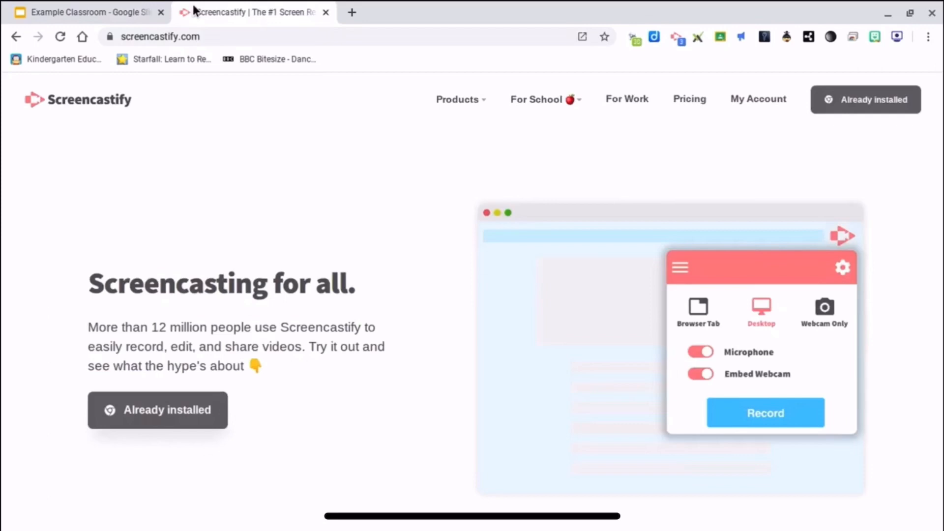
pyautogui.moveTo(136, 26)
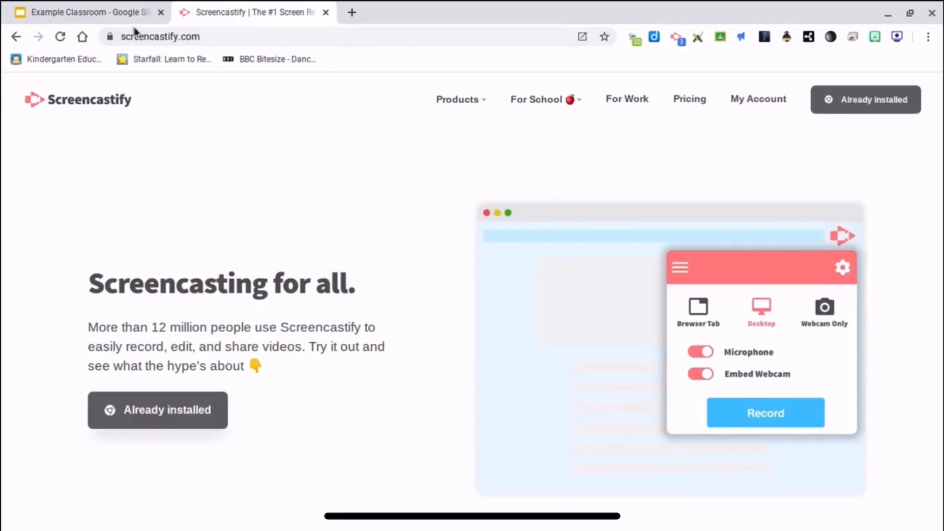
pyautogui.click(79, 12)
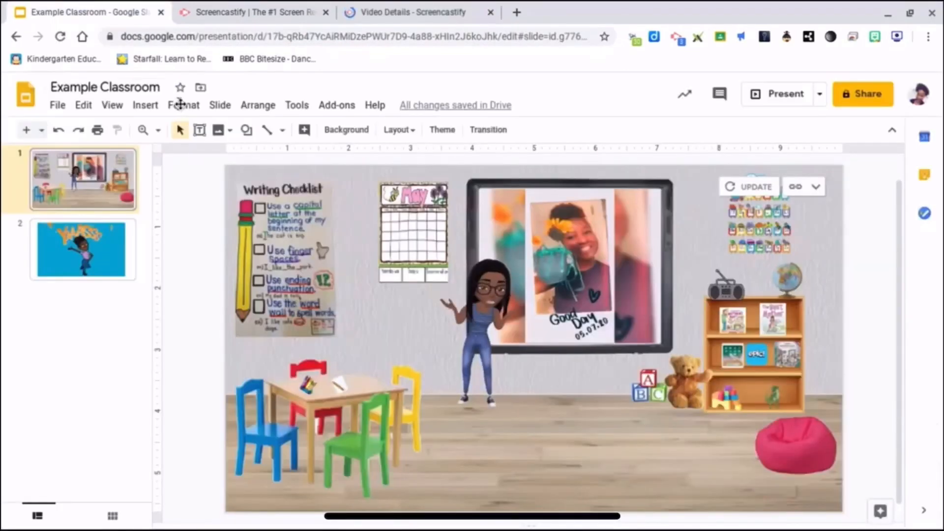
# - Insert the first Screencastify recording from Google Drive onto the classroom slide as a video
pyautogui.click(145, 105)
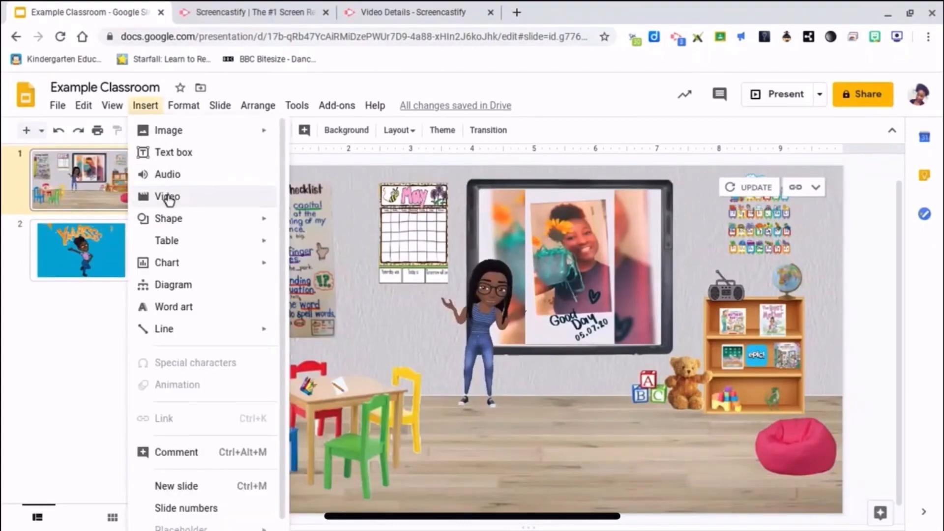
pyautogui.click(167, 197)
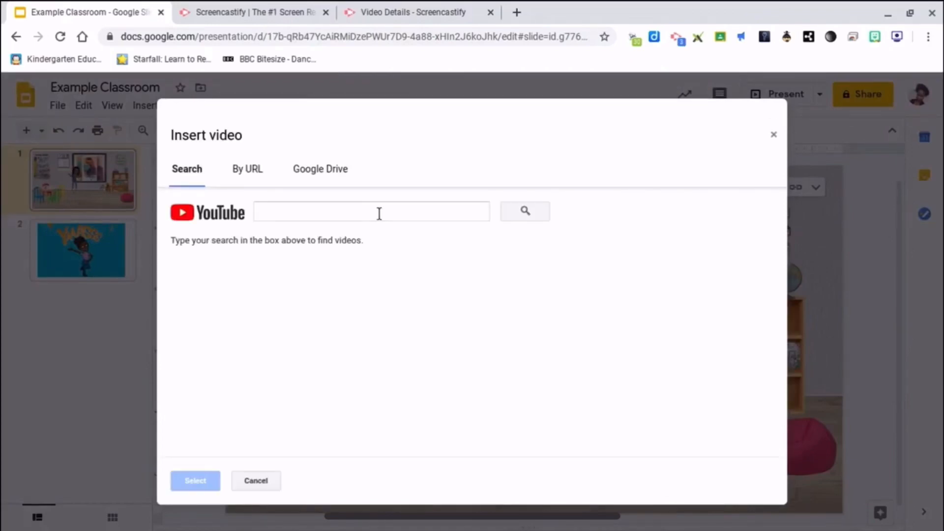
pyautogui.click(320, 169)
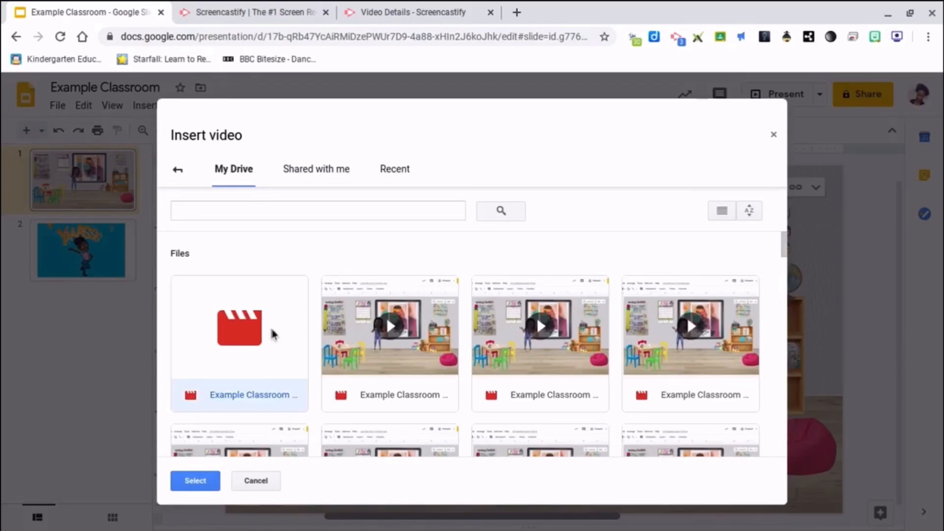
pyautogui.click(195, 481)
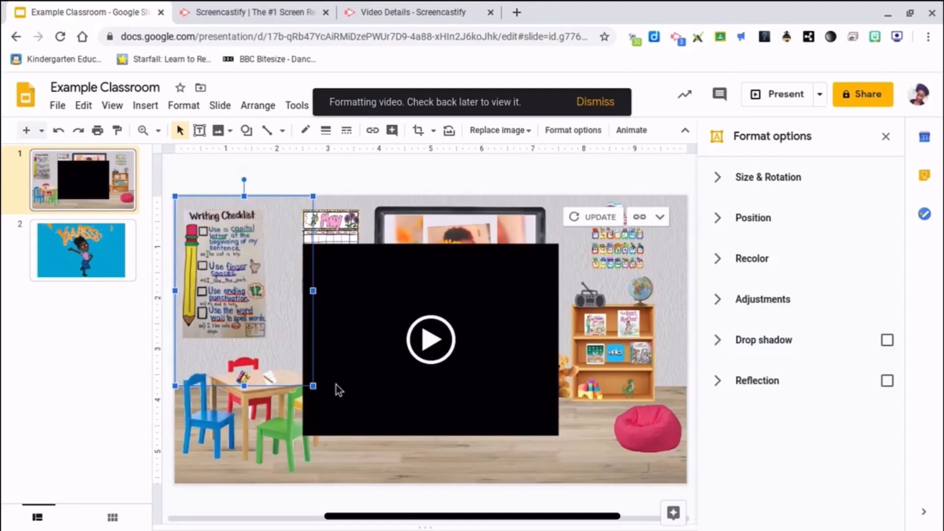
pyautogui.moveTo(346, 386)
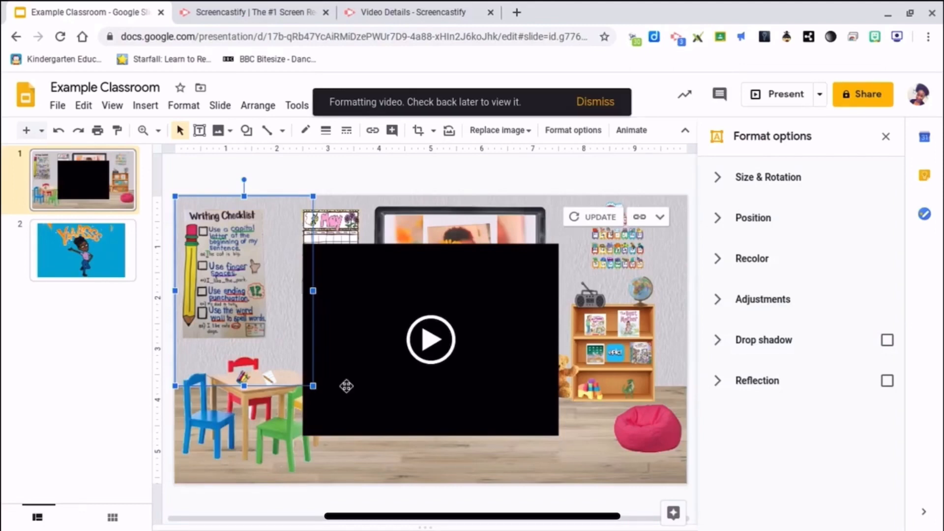
# - Shrink the video to a tiny icon beside the green chair, then start the slideshow
pyautogui.click(595, 102)
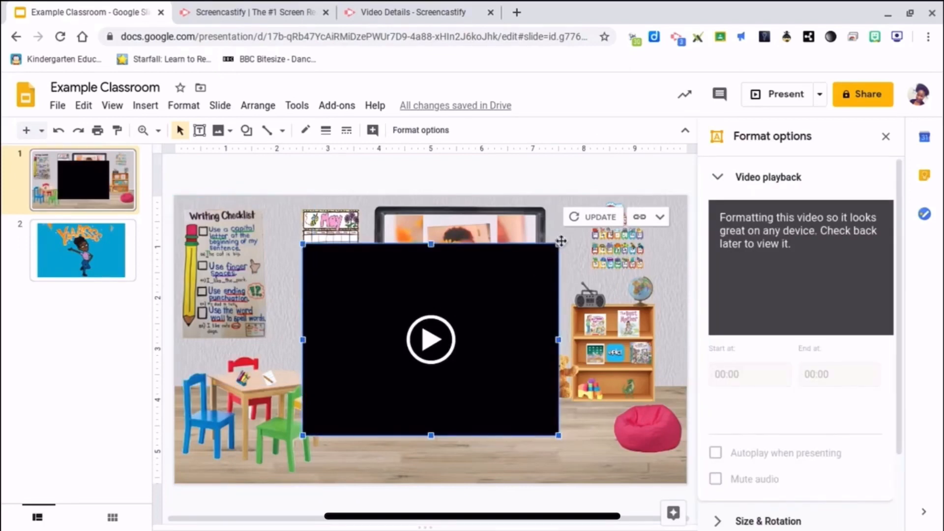
pyautogui.moveTo(557, 242)
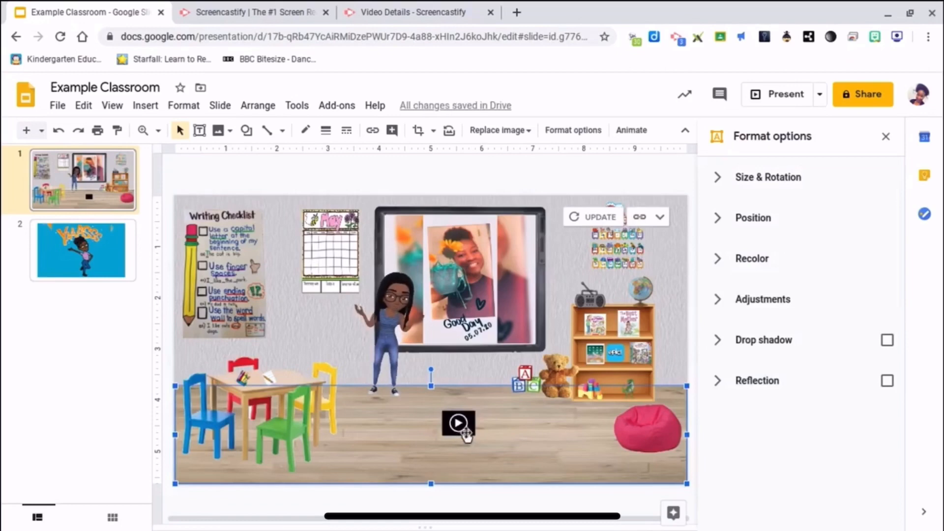
pyautogui.click(460, 425)
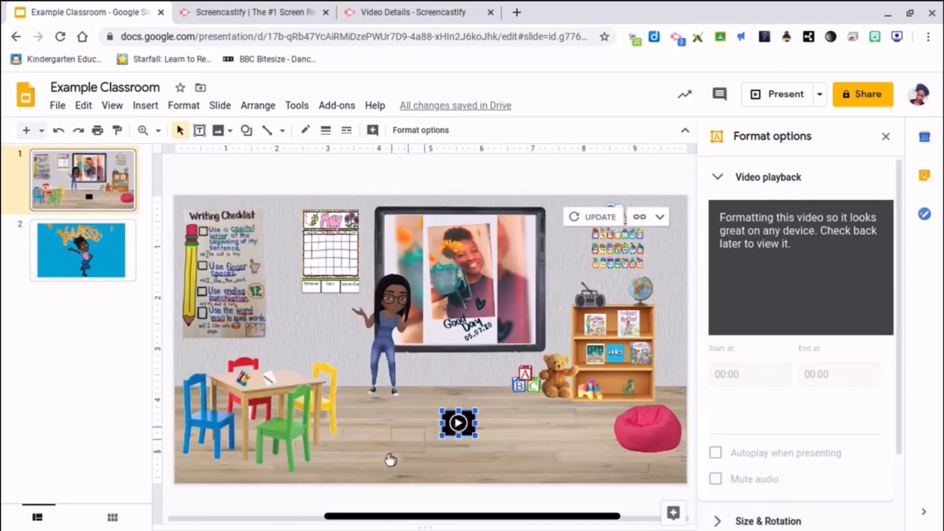
pyautogui.moveTo(459, 422); pyautogui.dragTo(350, 457)
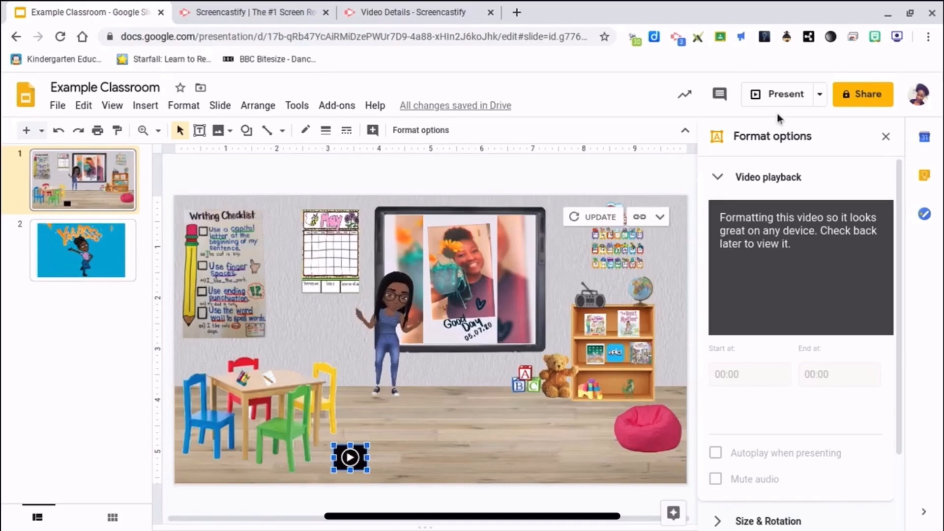
pyautogui.click(777, 94)
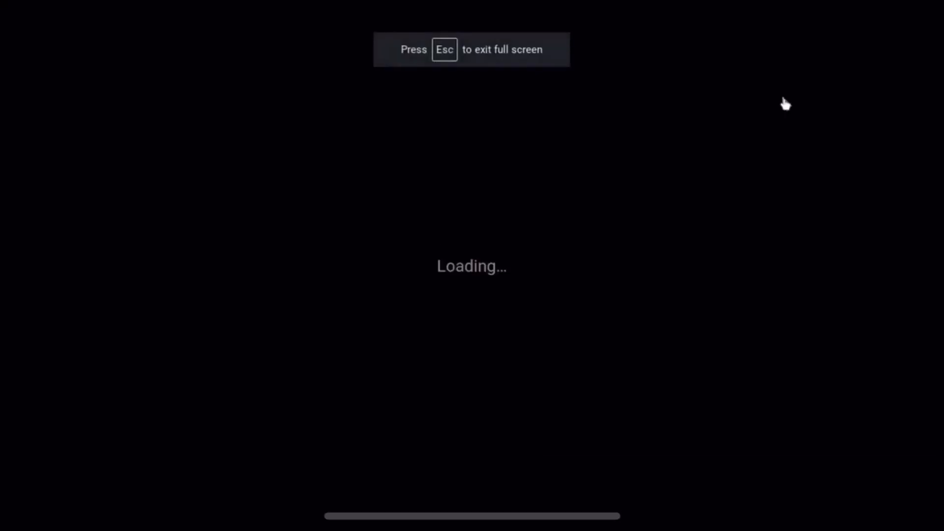